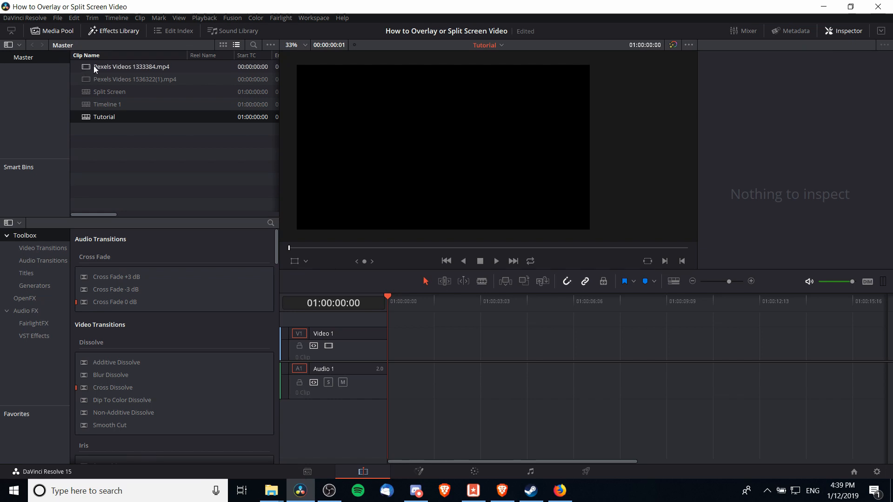
Place Pexels Videos 1333384.mp4 on Video 1 and Pexels Videos 1536322(1).mp4 on Video 2 above it.
{"action": "left_click_drag", "start_coordinate": [132, 67], "coordinate": [541, 338]}
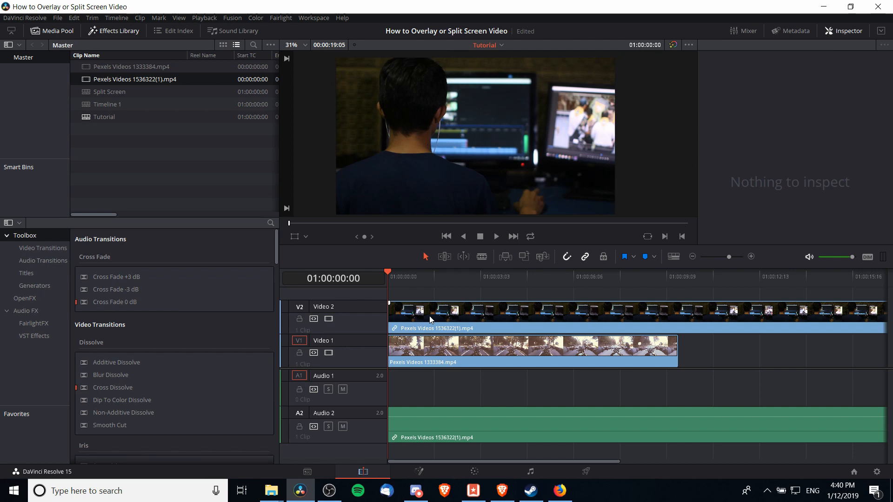
Select the Video 2 clip and bring its Inspector Transform settings into view.
{"action": "left_click", "coordinate": [437, 316]}
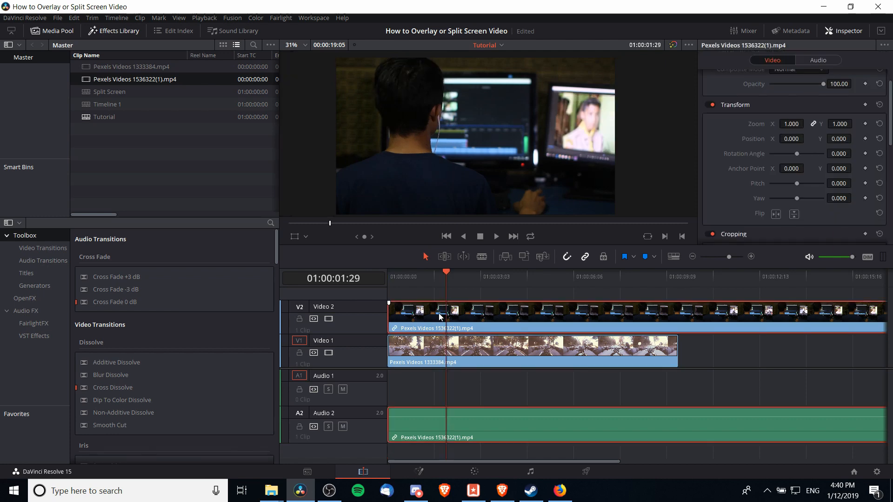
{"action": "mouse_move", "coordinate": [422, 326]}
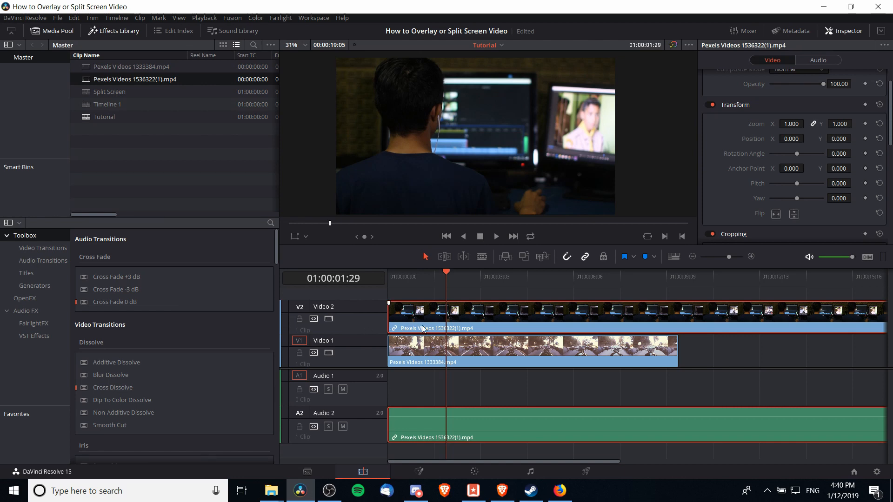
{"action": "mouse_move", "coordinate": [807, 32]}
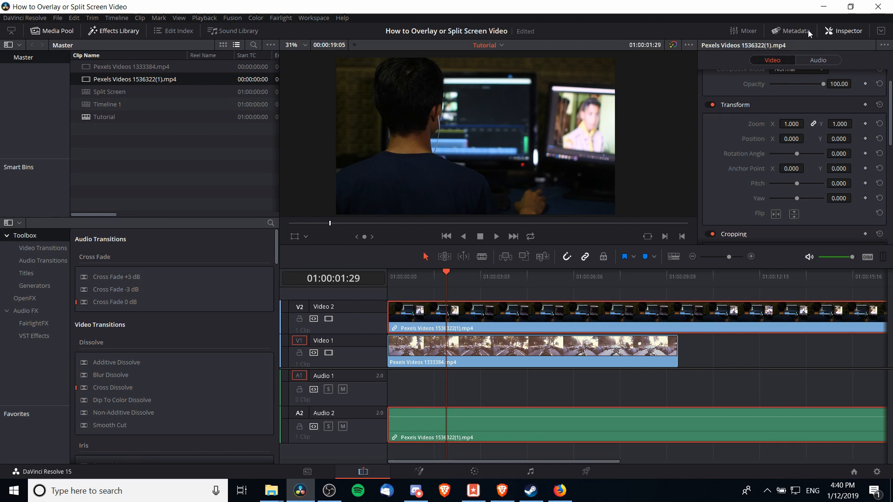
{"action": "scroll", "scroll_direction": "down", "scroll_amount": 3}
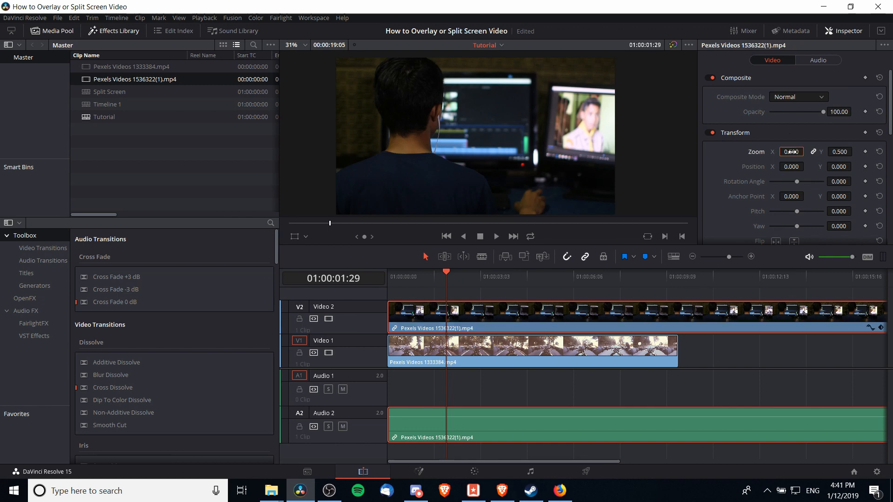
Set the overlay clip's Zoom to 0.500 and position it at X -426, Y -223 in the lower-left.
{"action": "type", "text": "0.500"}
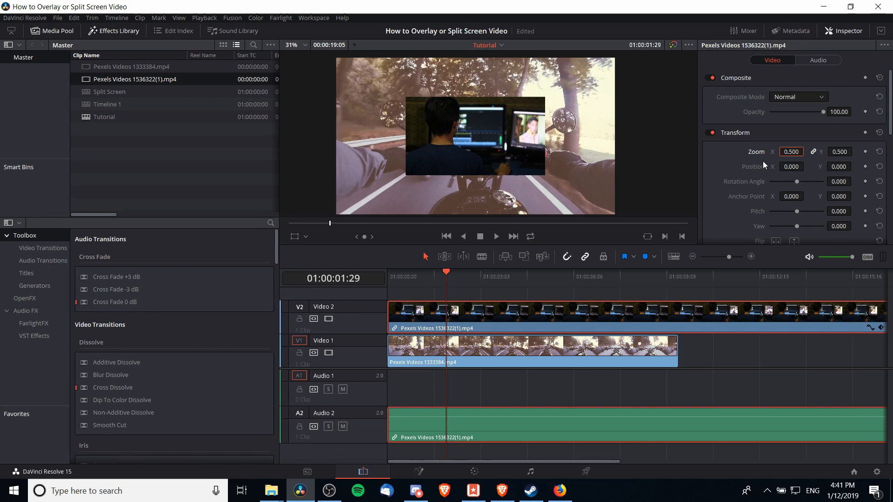
{"action": "mouse_move", "coordinate": [719, 170]}
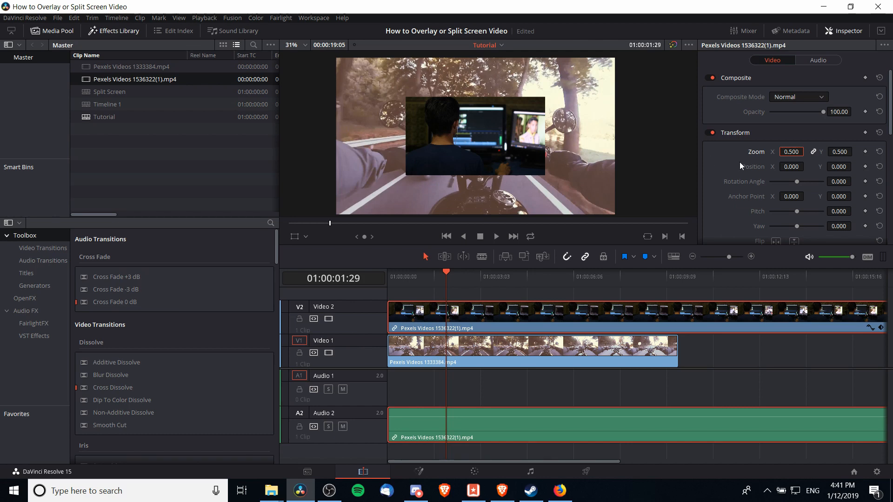
{"action": "mouse_move", "coordinate": [781, 165]}
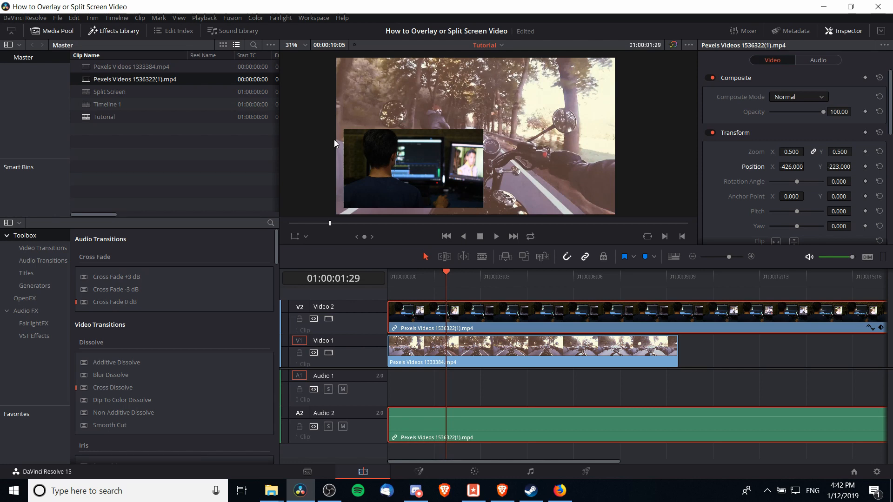
{"action": "mouse_move", "coordinate": [346, 215]}
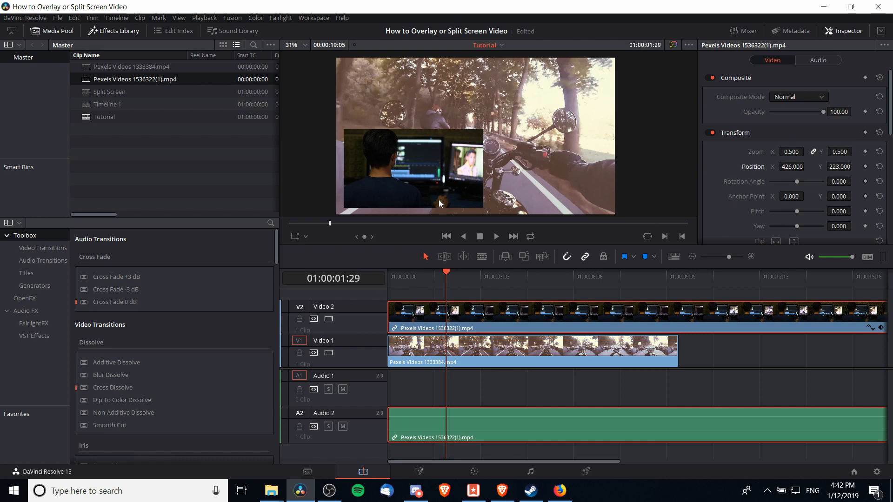
{"action": "mouse_move", "coordinate": [500, 179]}
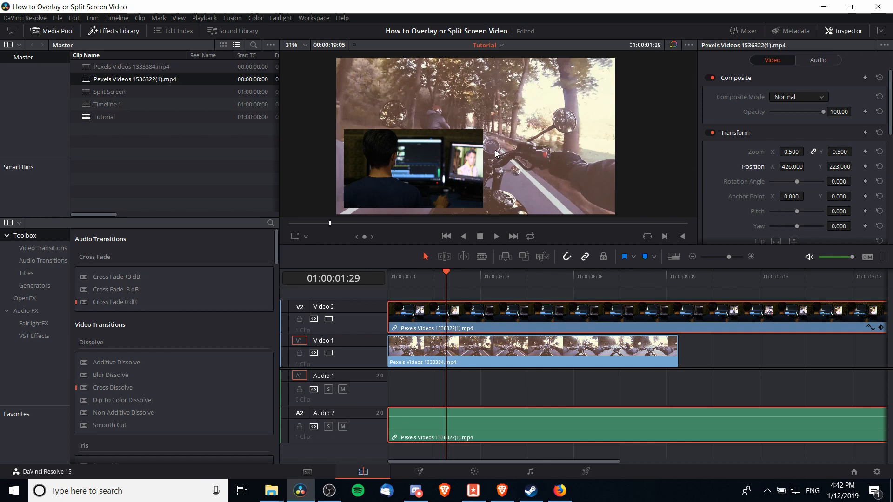
{"action": "type", "text": "0.350"}
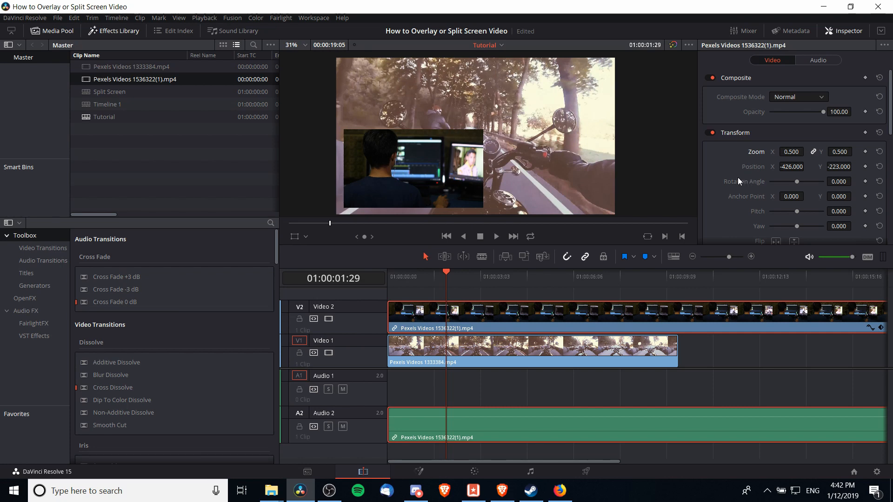
{"action": "mouse_move", "coordinate": [364, 156]}
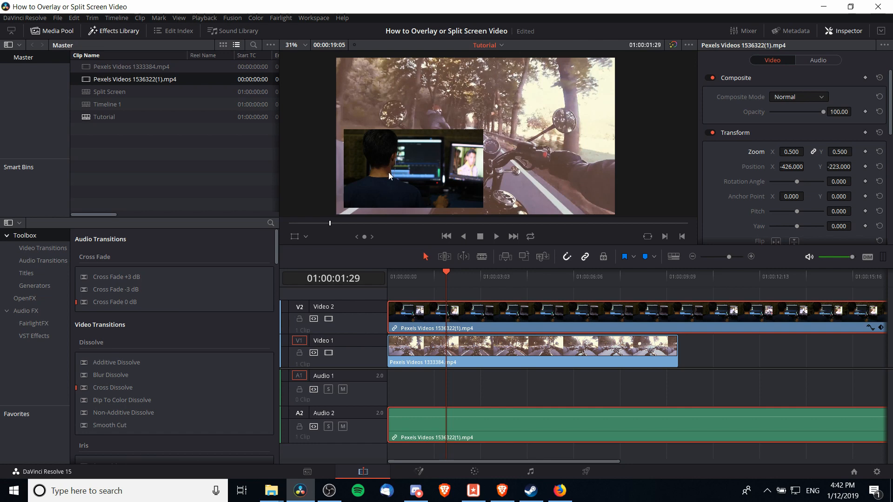
Set Crop Right to about 16.7 on the overlay clip, trimming off its right side.
{"action": "scroll", "scroll_direction": "down", "scroll_amount": 3}
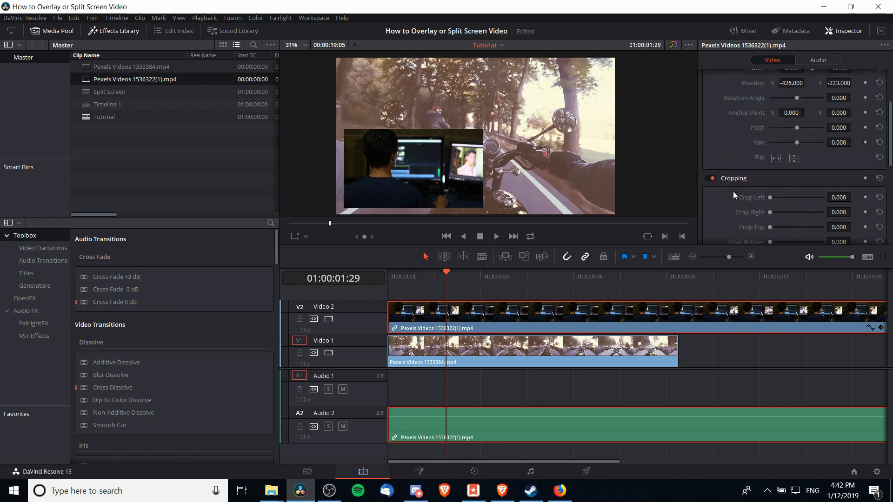
{"action": "scroll", "scroll_direction": "down", "scroll_amount": 3}
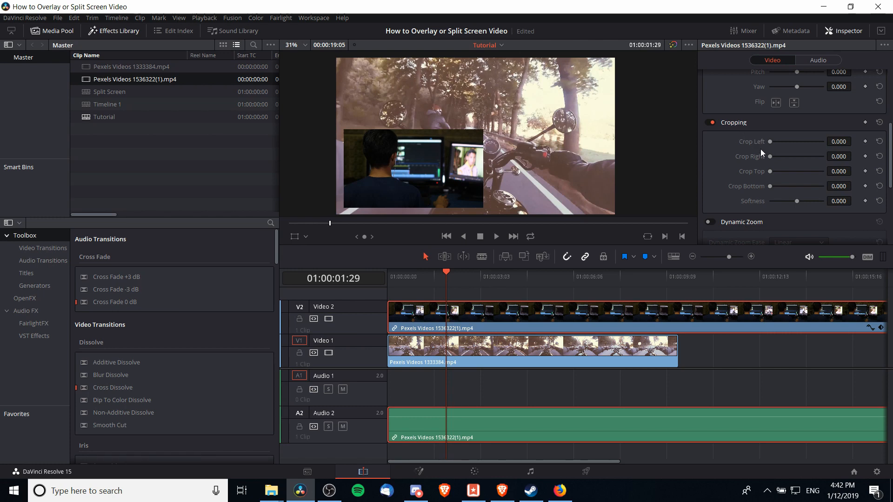
{"action": "mouse_move", "coordinate": [469, 149]}
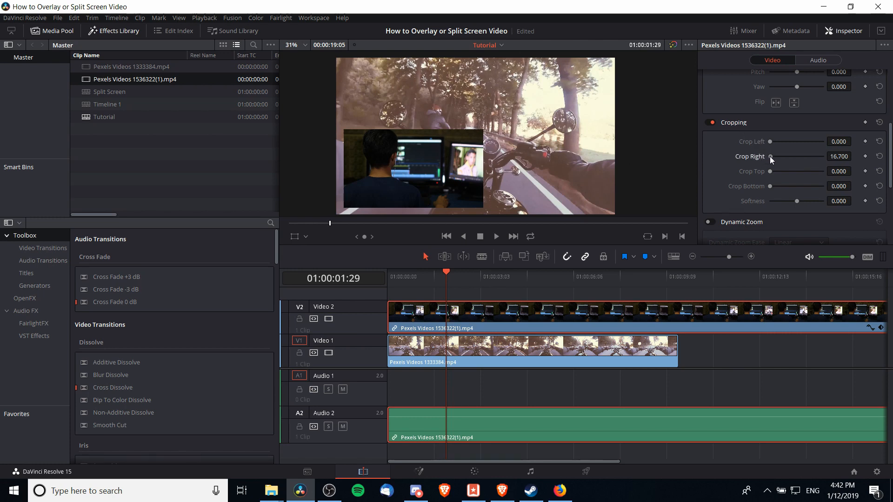
{"action": "left_click_drag", "start_coordinate": [783, 156], "coordinate": [794, 157]}
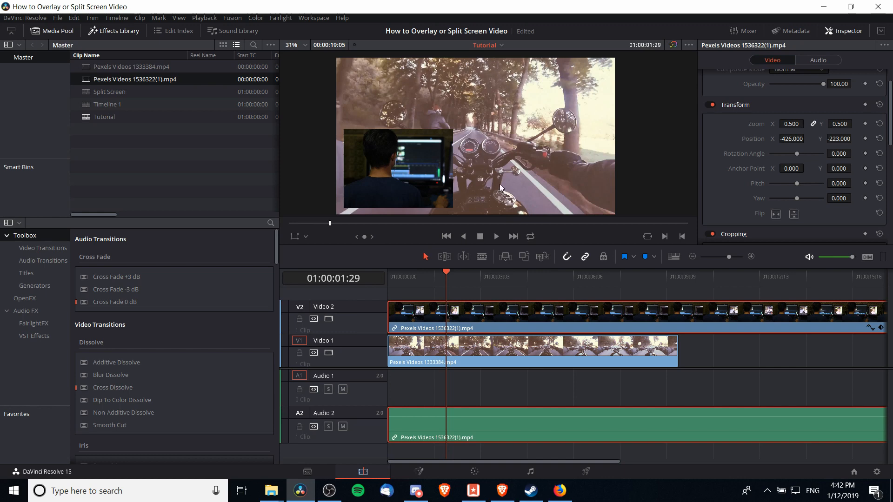
{"action": "mouse_move", "coordinate": [424, 175]}
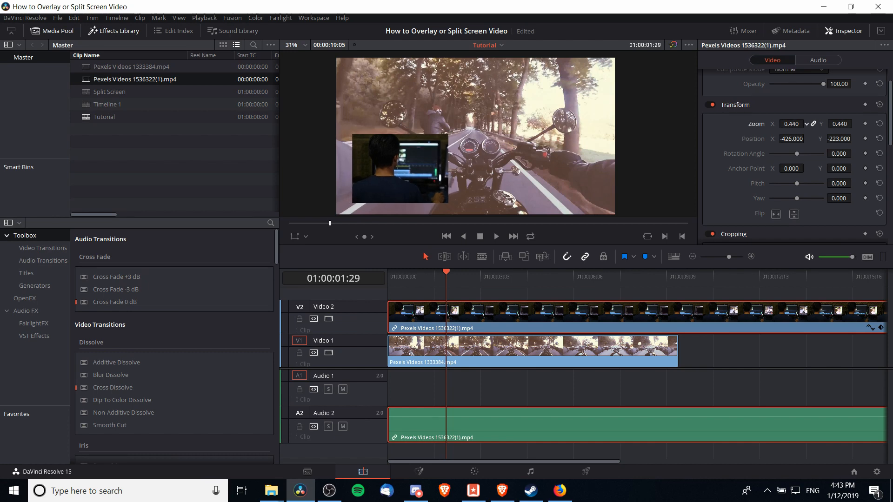
Shrink the inset slightly, then create a new timeline named 'Tutorial2 - Split Screen'.
{"action": "left_click_drag", "start_coordinate": [790, 124], "coordinate": [783, 124]}
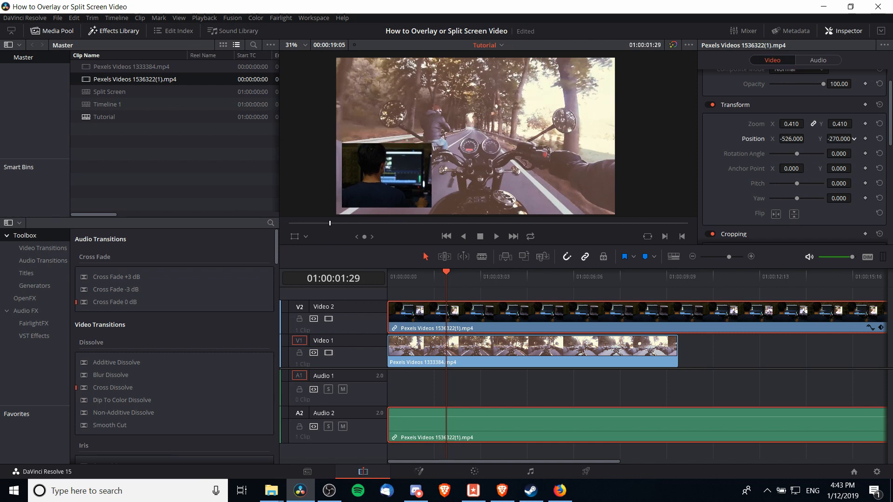
{"action": "left_click", "coordinate": [402, 272]}
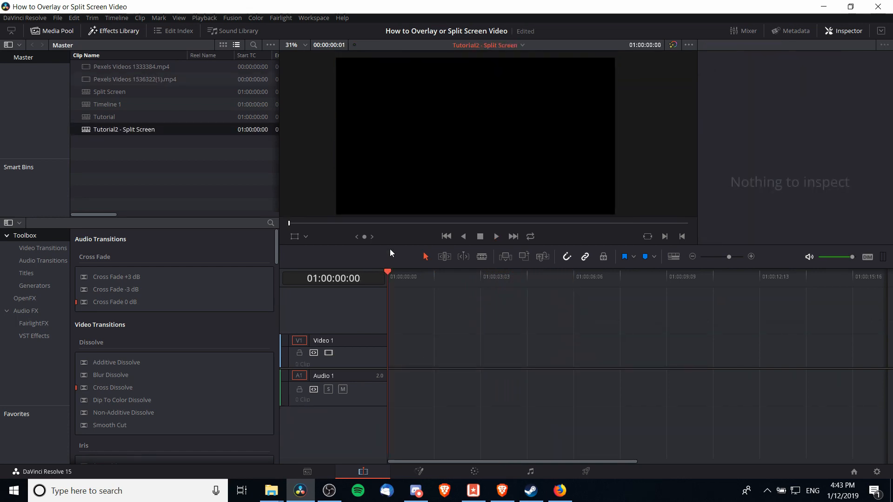
{"action": "mouse_move", "coordinate": [156, 101]}
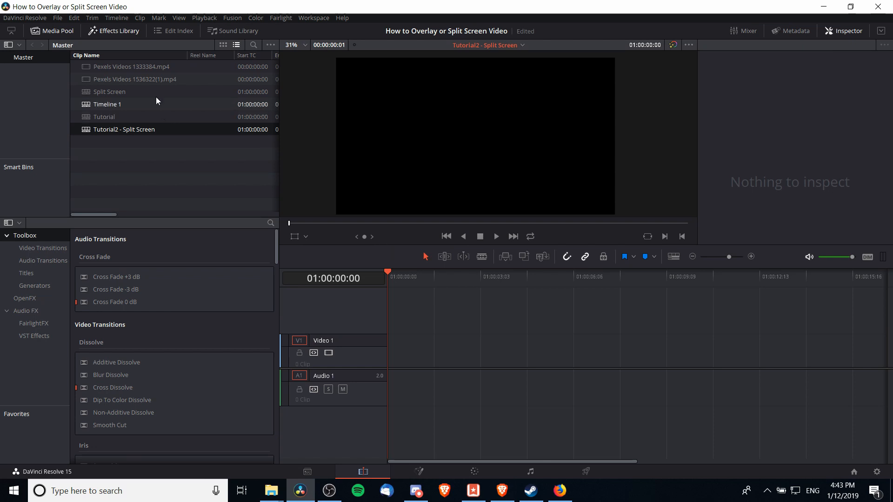
Place the motorcycle clip on V1 and the man-at-monitors clip on V2 of the new timeline.
{"action": "left_click_drag", "start_coordinate": [131, 67], "coordinate": [532, 350]}
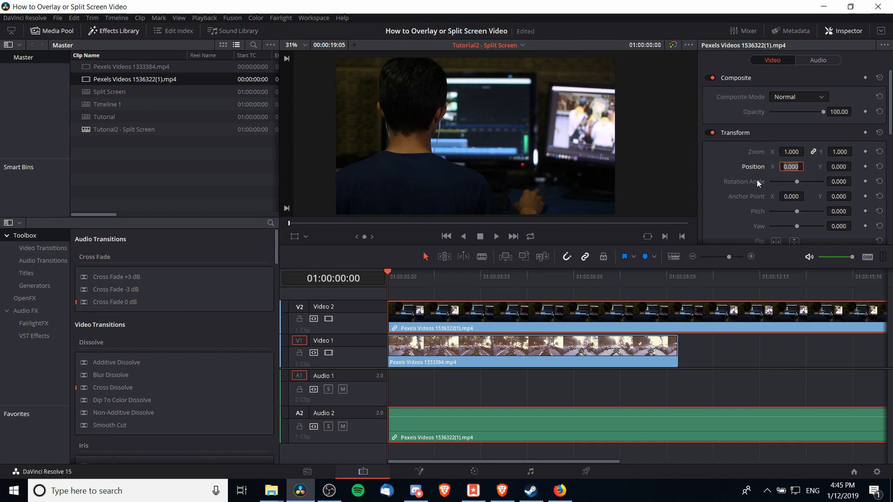
Set the V2 clip's Position X to 960 so it fills the right half of the frame.
{"action": "type", "text": "960"}
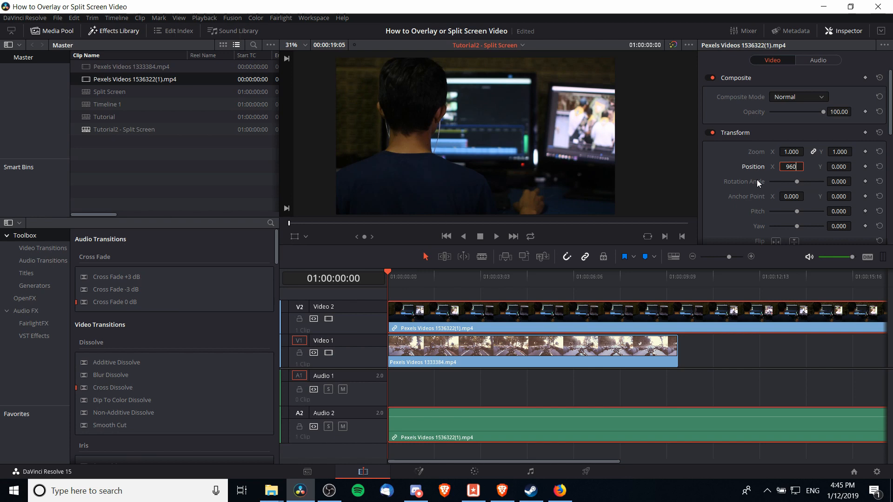
{"action": "key", "text": "Enter"}
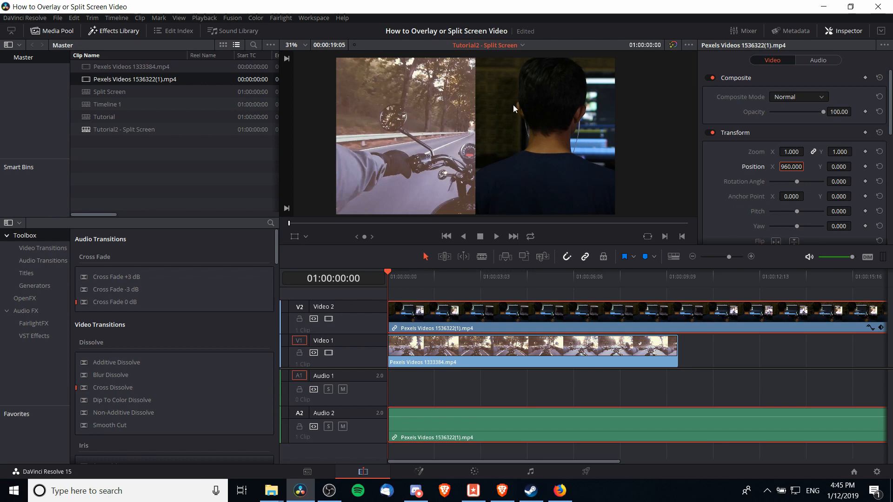
{"action": "mouse_move", "coordinate": [484, 117]}
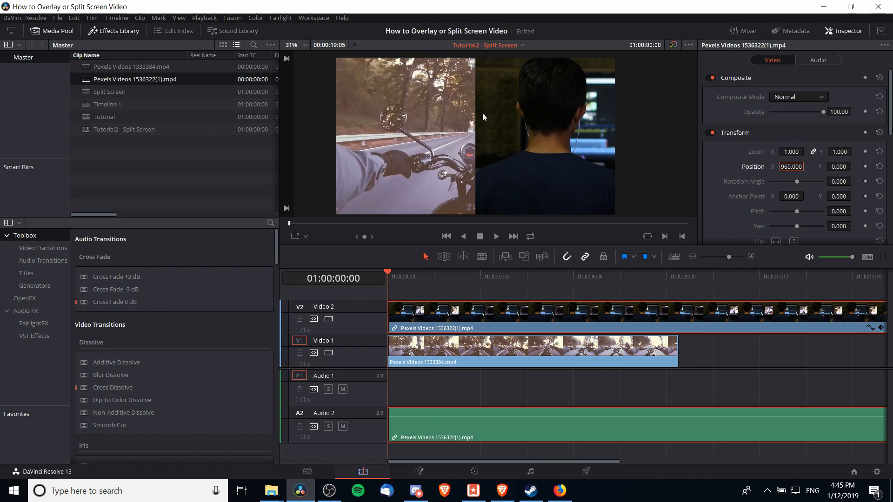
{"action": "mouse_move", "coordinate": [578, 154]}
{"action": "type", "text": "772.000"}
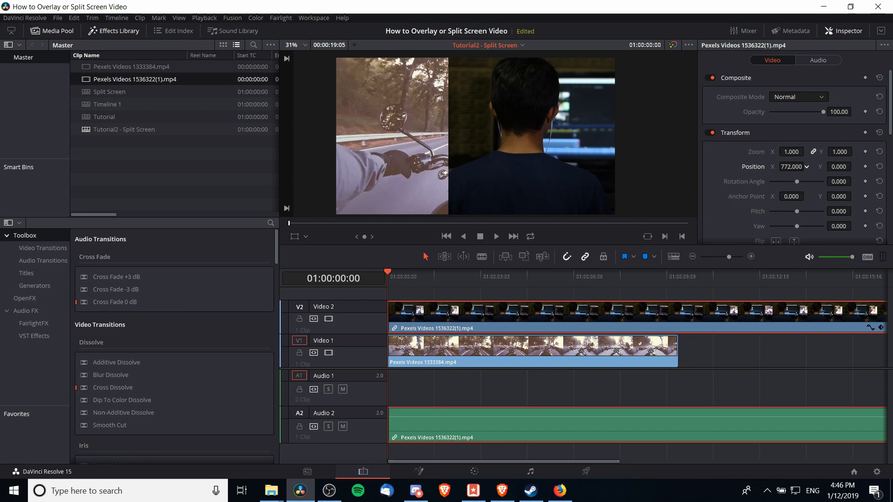
{"action": "mouse_move", "coordinate": [504, 90]}
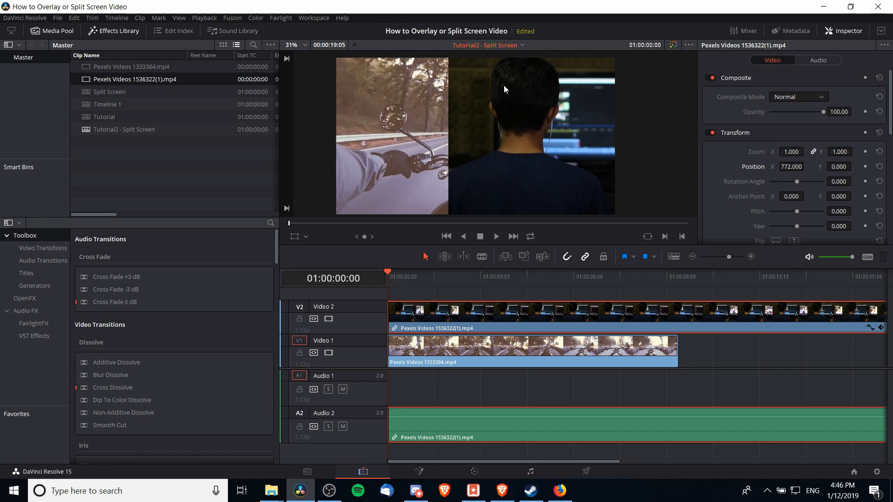
{"action": "mouse_move", "coordinate": [621, 210]}
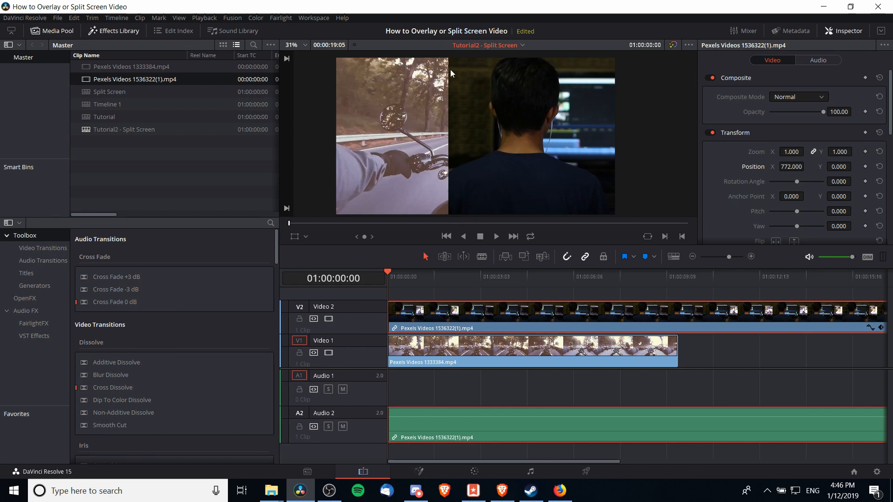
{"action": "mouse_move", "coordinate": [445, 49]}
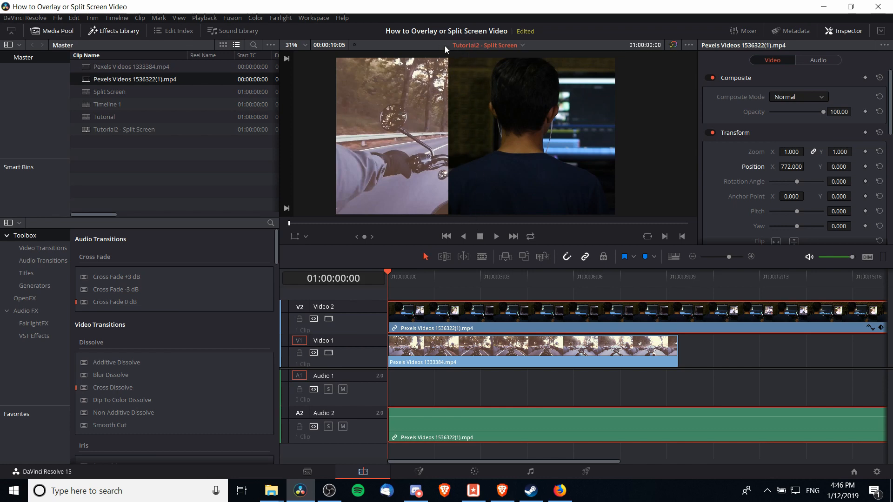
{"action": "scroll", "scroll_direction": "down", "scroll_amount": 3}
{"action": "type", "text": "960.000"}
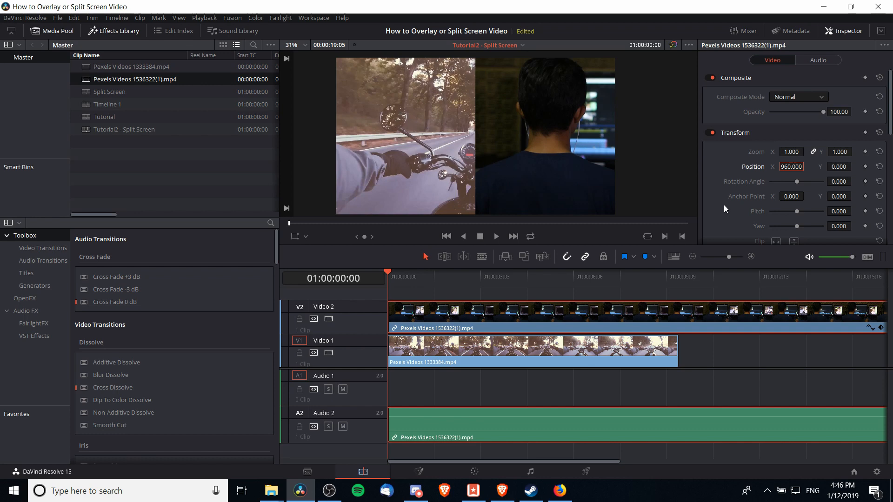
{"action": "mouse_move", "coordinate": [625, 306]}
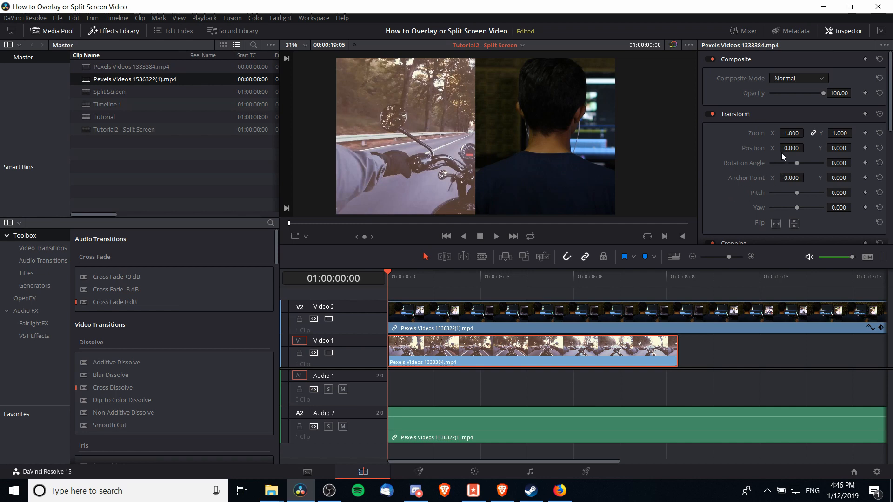
Set the V1 clip's Position X to about -537 and play back the split-screen result.
{"action": "left_click", "coordinate": [790, 148]}
{"action": "type", "text": "-559.000"}
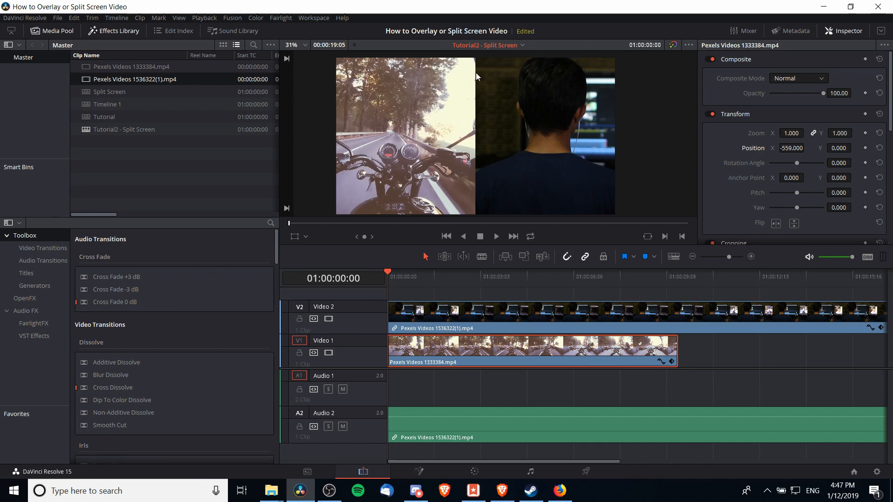
{"action": "mouse_move", "coordinate": [478, 211]}
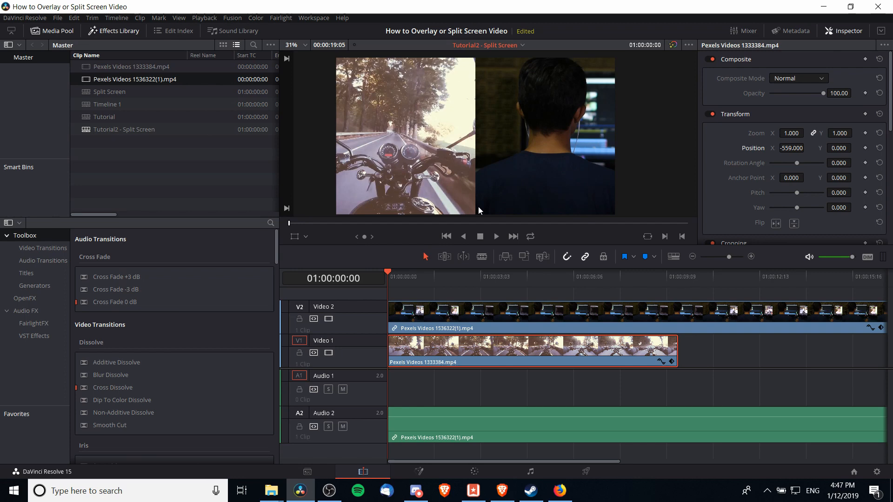
{"action": "mouse_move", "coordinate": [495, 204]}
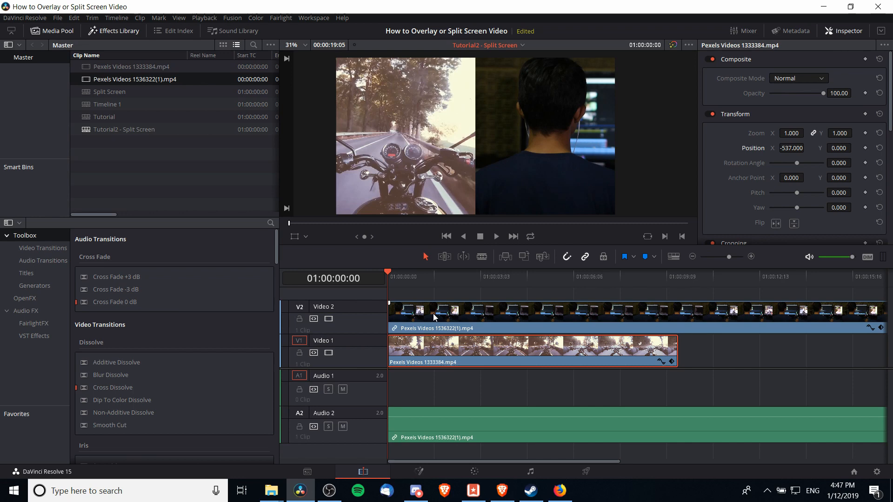
{"action": "left_click", "coordinate": [494, 236]}
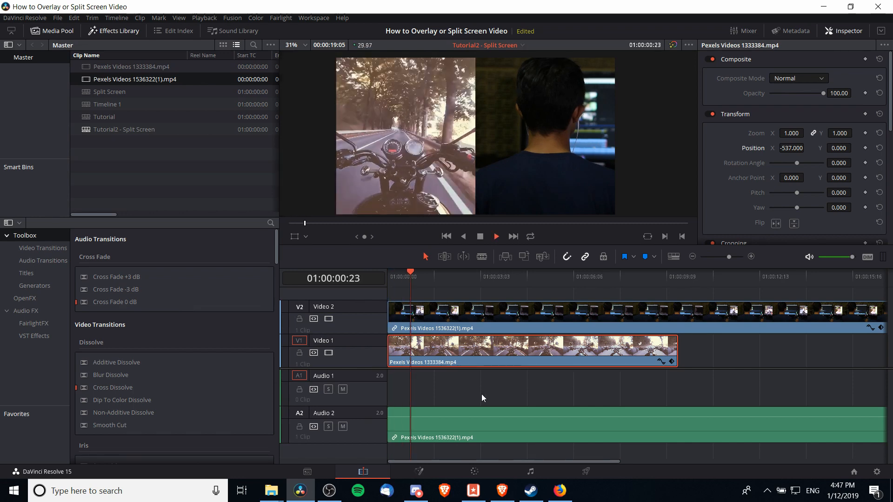